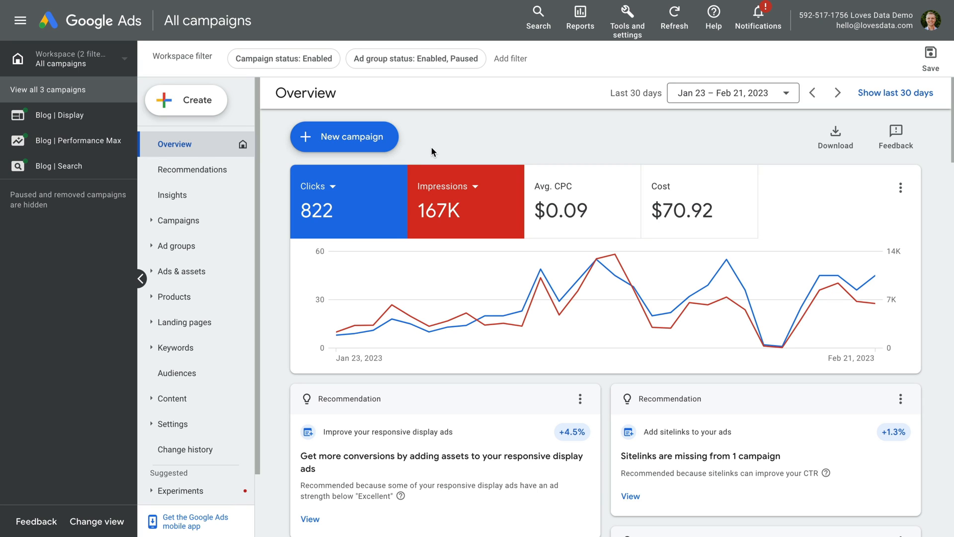
mouse_move(72, 140)
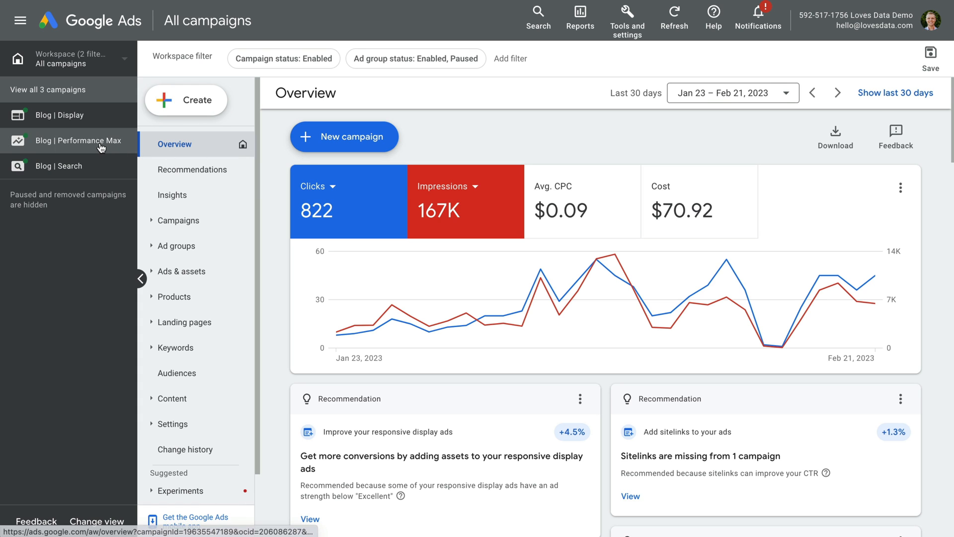
Navigate to the Blog | Performance Max campaign's Asset groups page
left_click(78, 141)
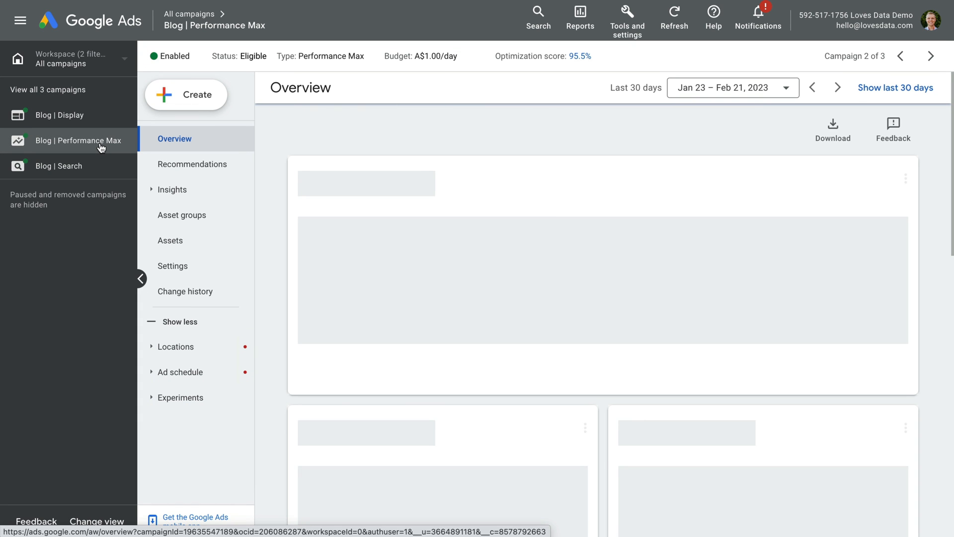
left_click(181, 215)
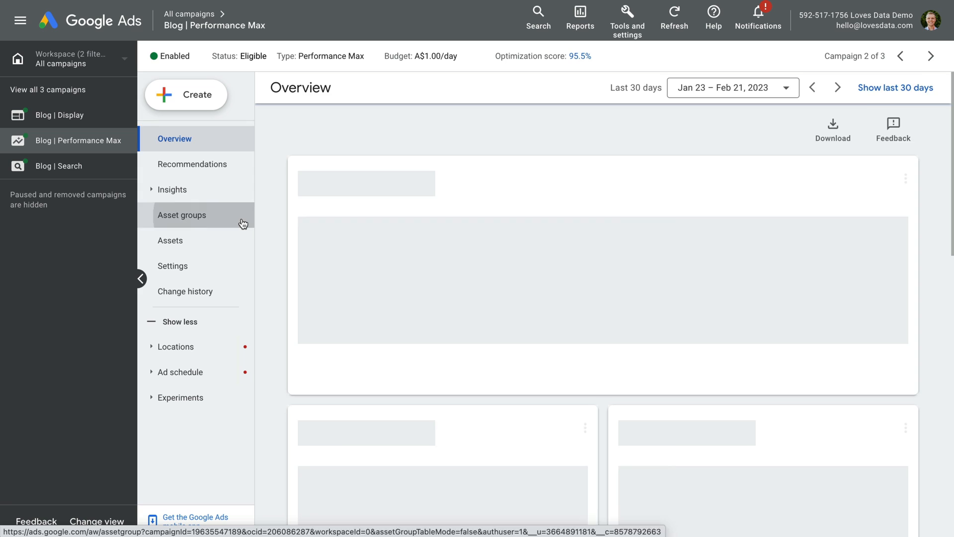
left_click(181, 215)
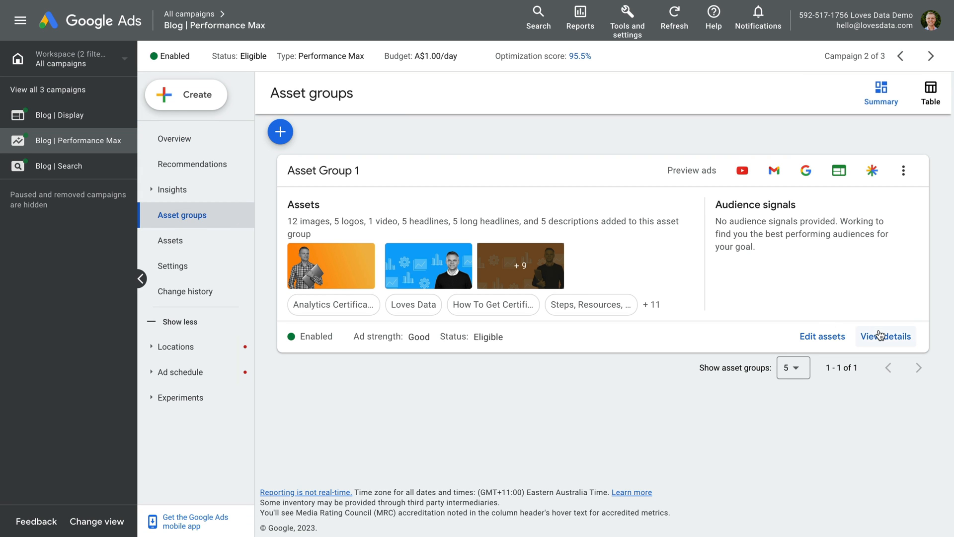
View Asset Group 1's details and scroll the Assets table to the Description performance ratings
left_click(886, 336)
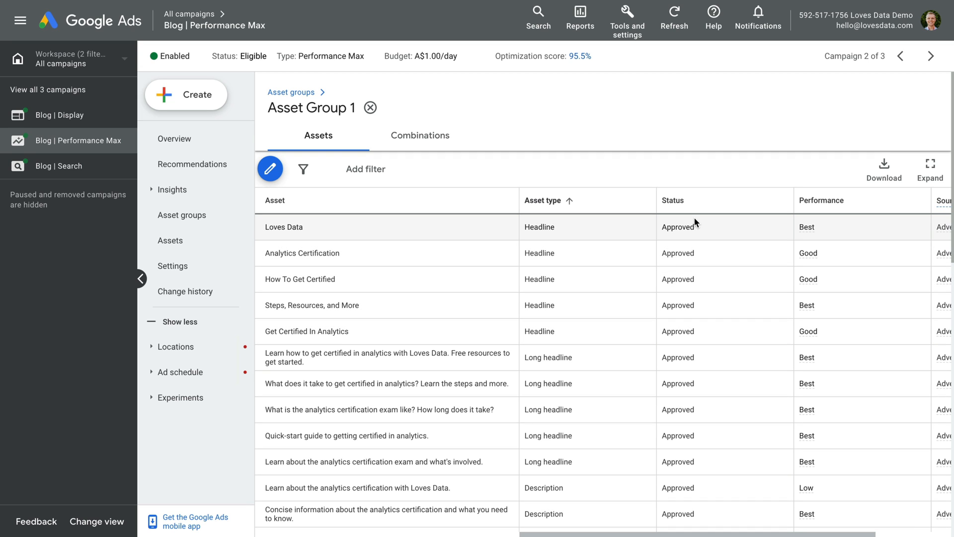
mouse_move(694, 343)
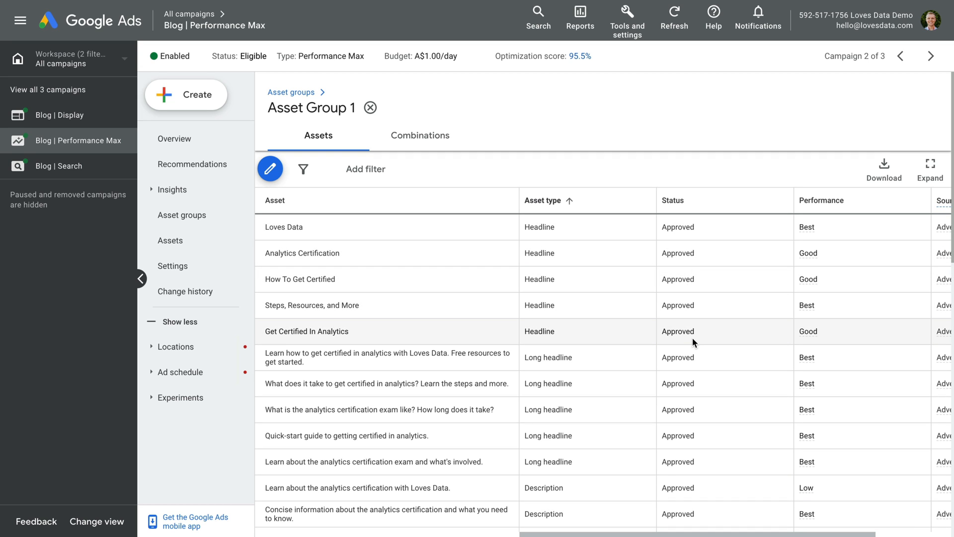
scroll("down", 3)
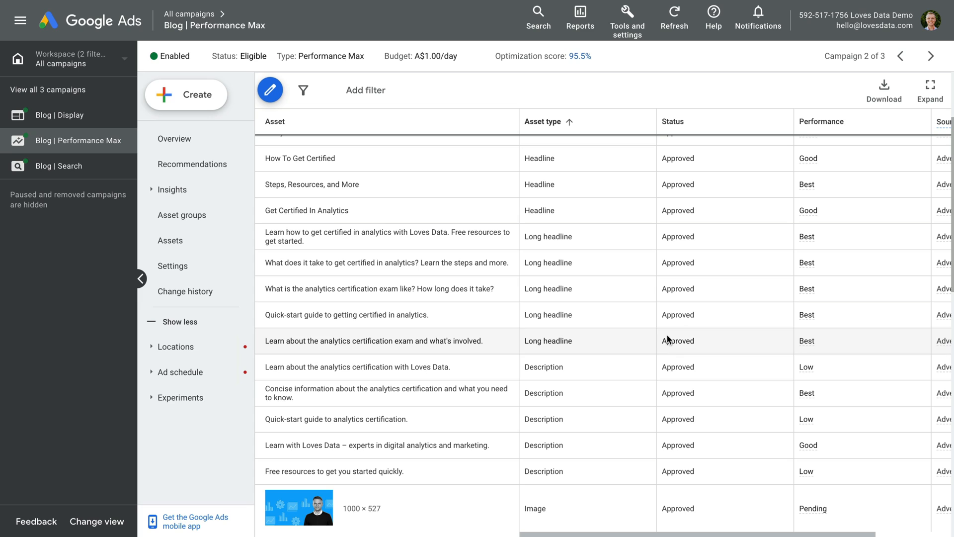
mouse_move(806, 210)
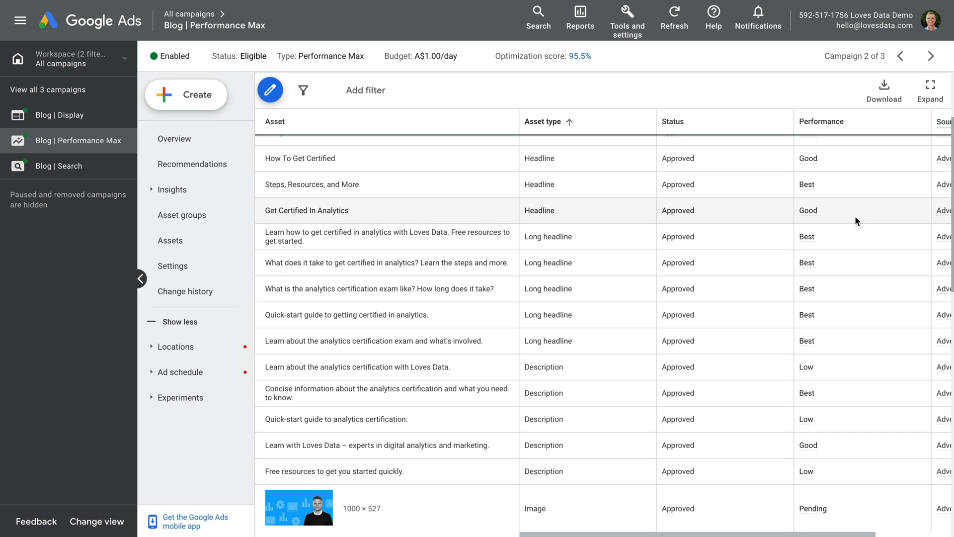
mouse_move(853, 373)
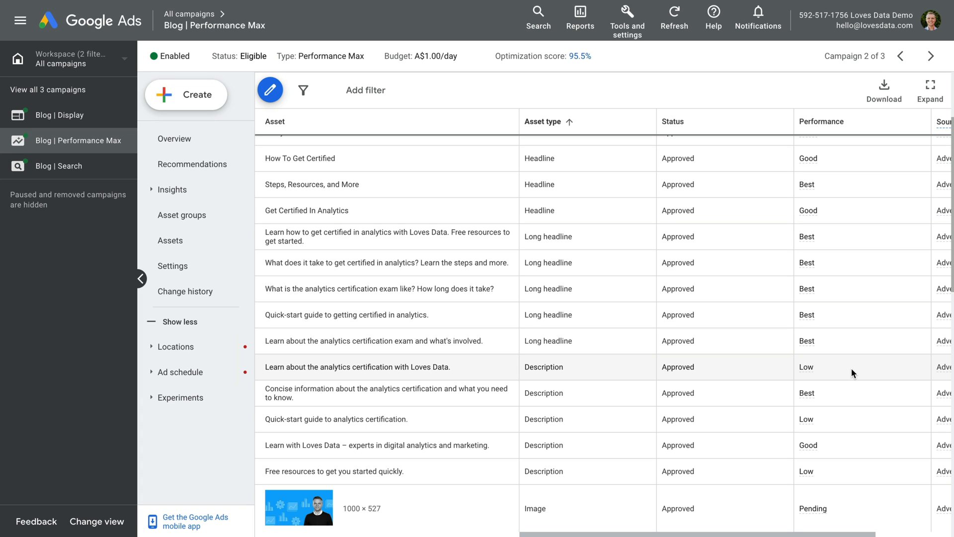
mouse_move(852, 410)
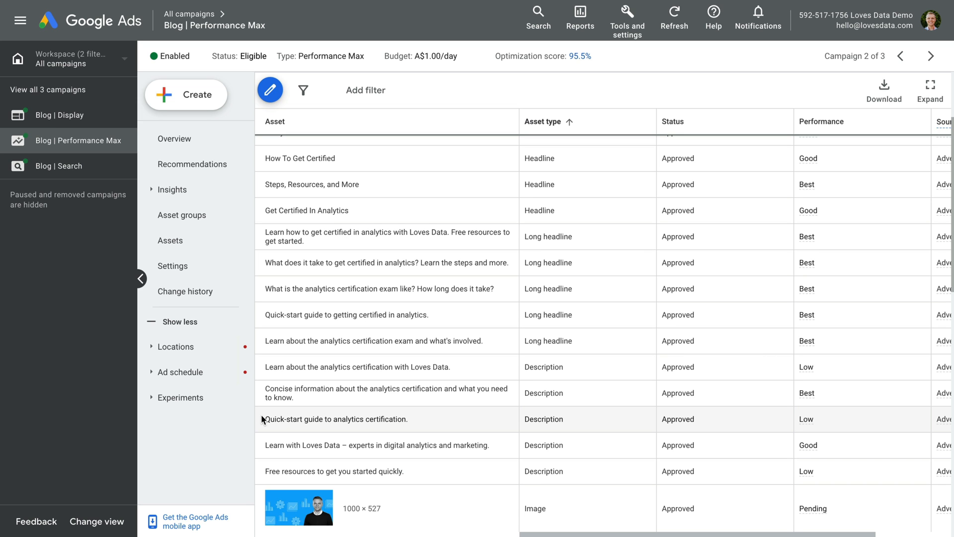
double_click(335, 419)
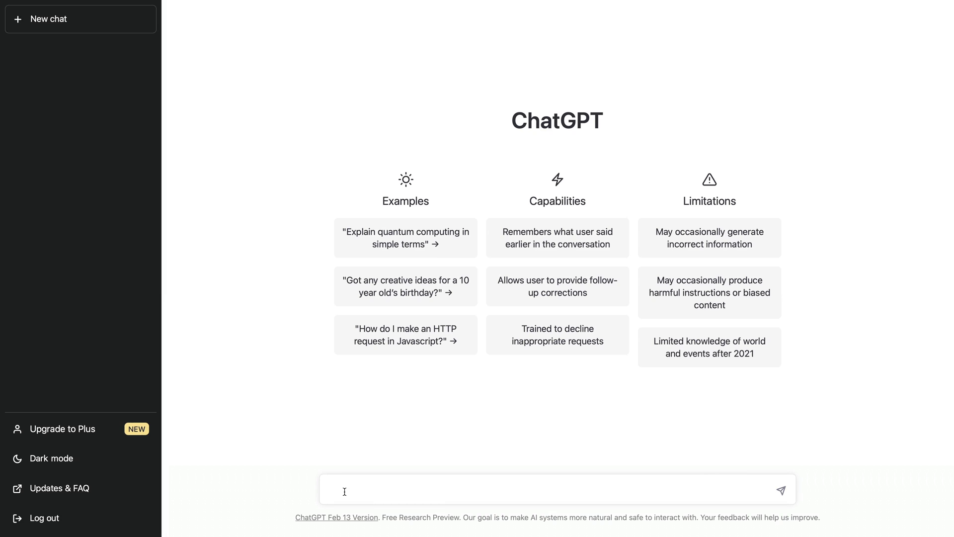
Send a prompt for three more appealing ad descriptions replacing "Quick-start guide to analytics certification."
type("I would like you to write three new description for my ad that are more appealing and engaging than my current description. Your new descriptions can be up to 90 characters in length each. My current description is")
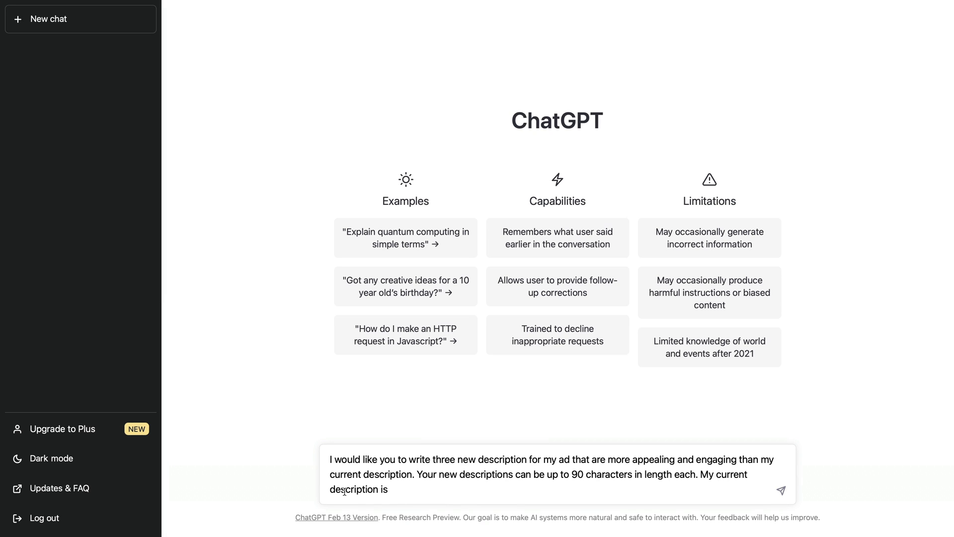
left_click(389, 489)
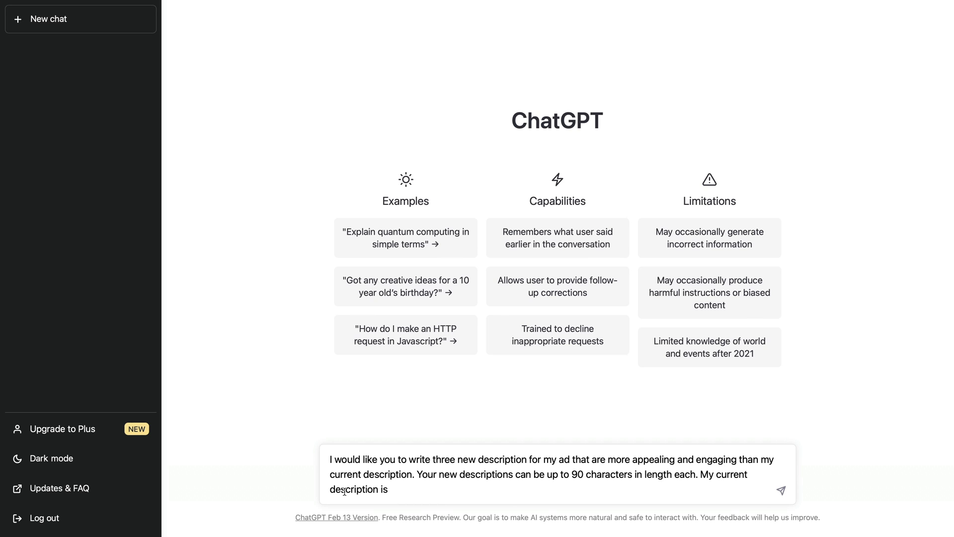
type("\"")
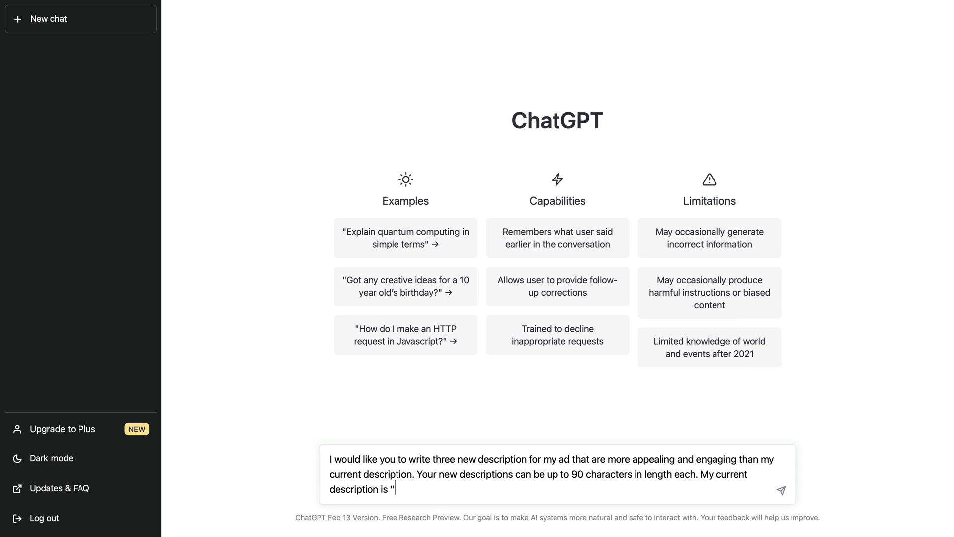
type("Quick-start guide to analytics certification.\"")
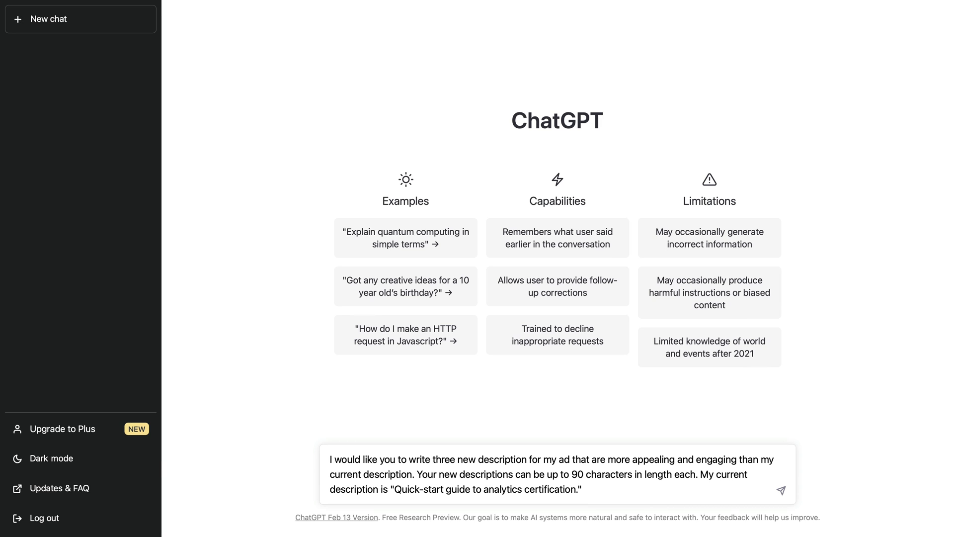
left_click(781, 491)
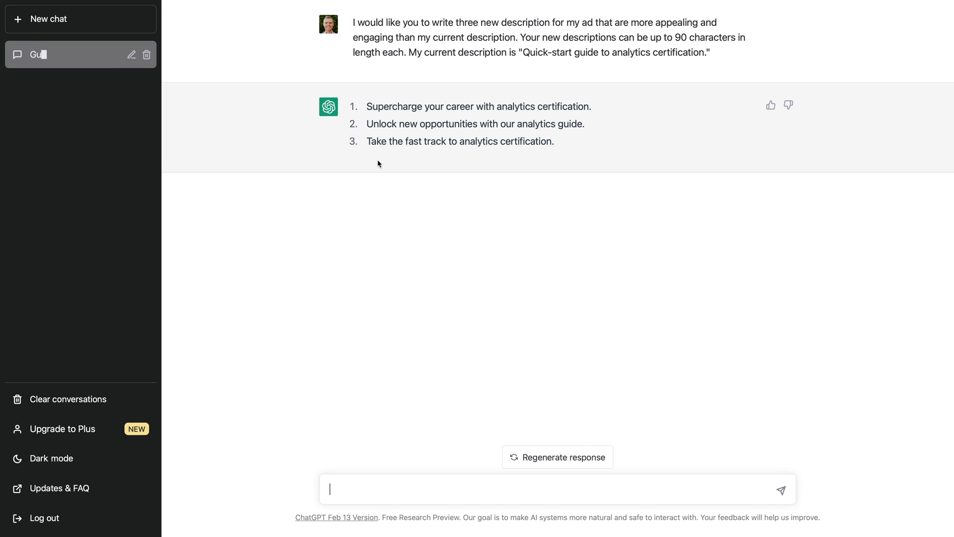
Select ChatGPT's suggested descriptions for copying
left_click_drag(368, 107, 591, 106)
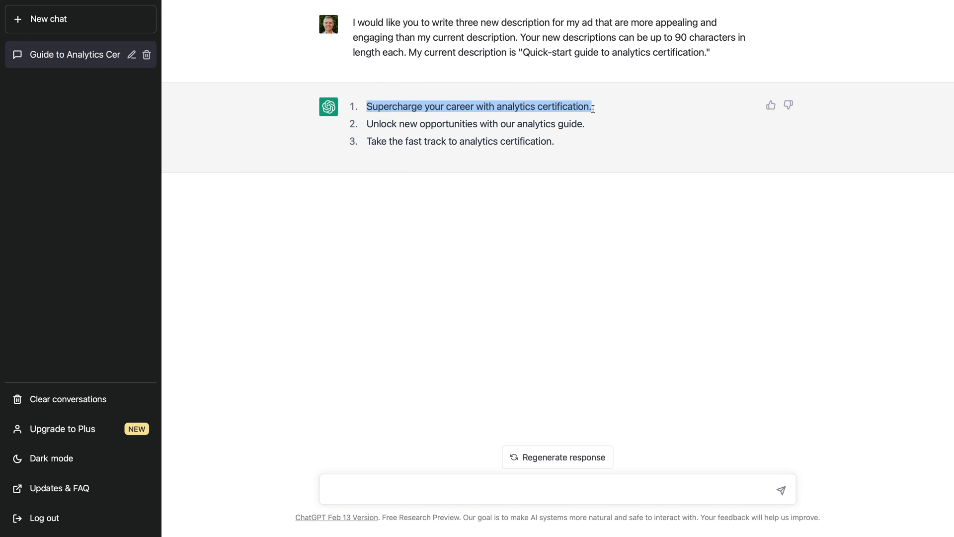
left_click_drag(368, 123, 585, 123)
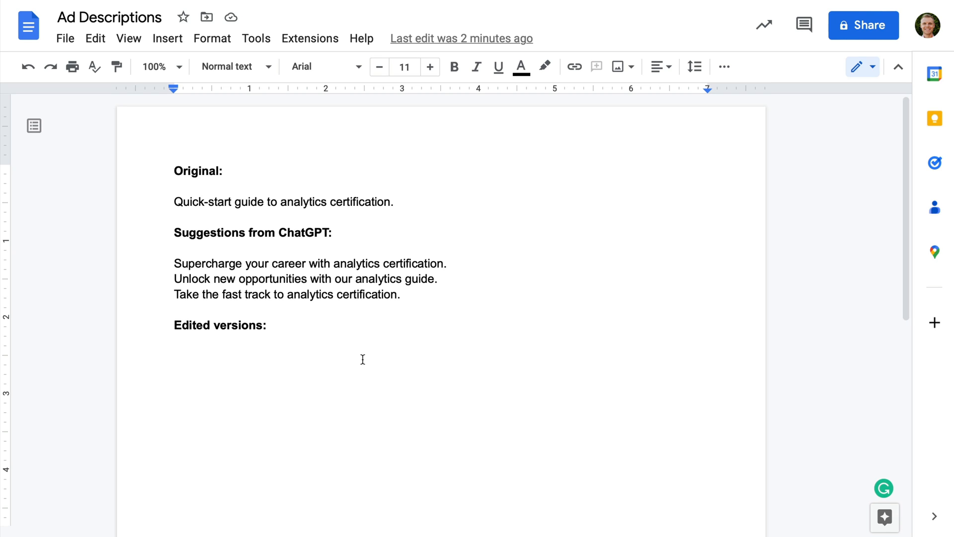
mouse_move(207, 270)
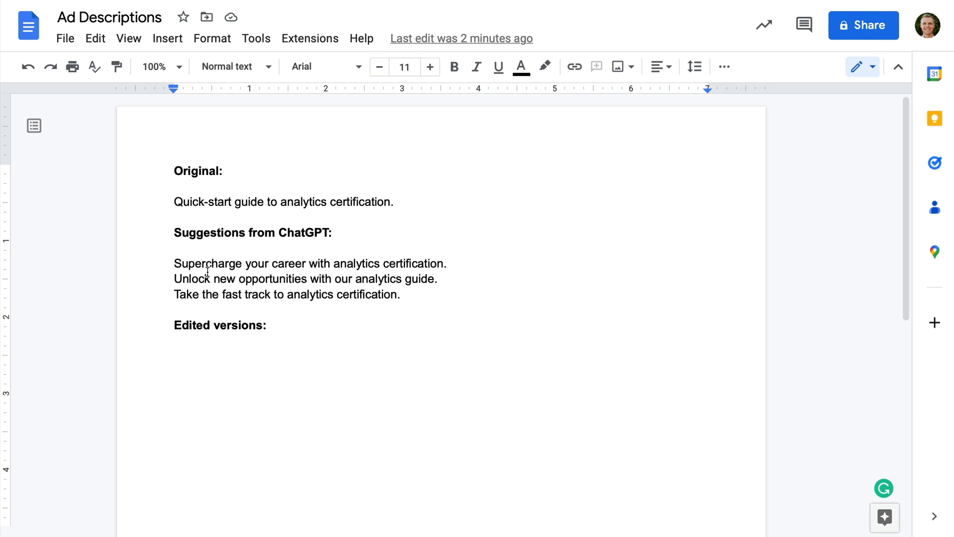
Select words in the second suggestion, around analytics guide, to rework
double_click(208, 264)
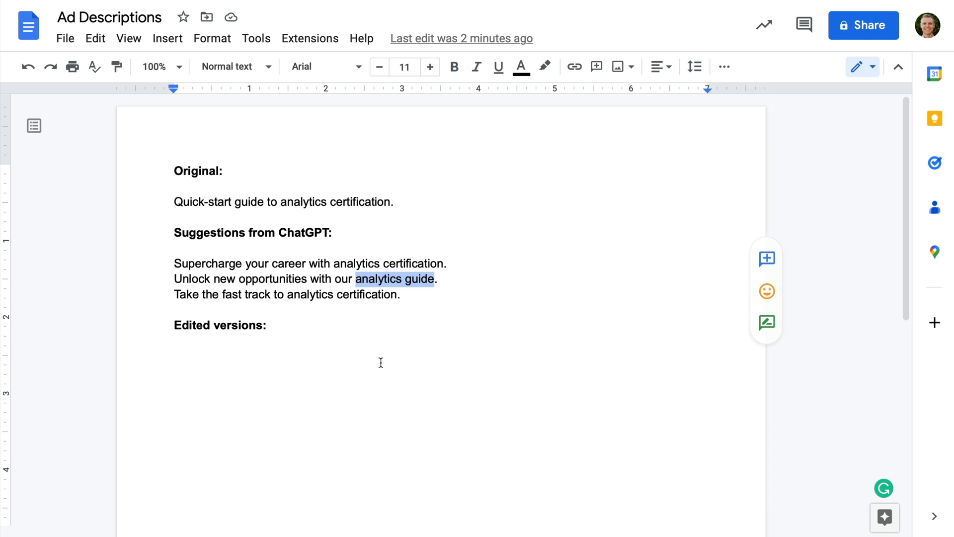
Add edited lines: Unlock new opportunities, and Are you ready to fast track your analytics certification?
left_click(175, 356)
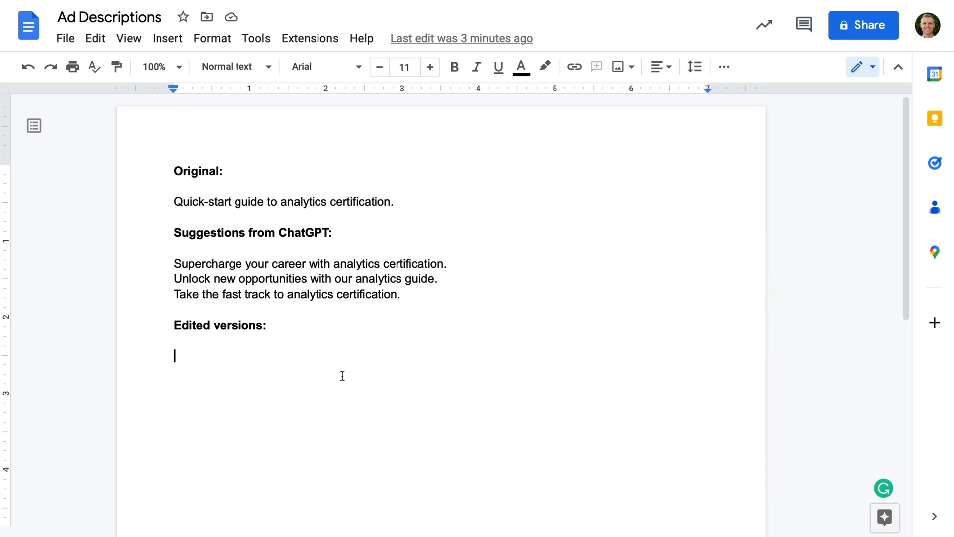
type("Unlock new opportunities with analytics certification.")
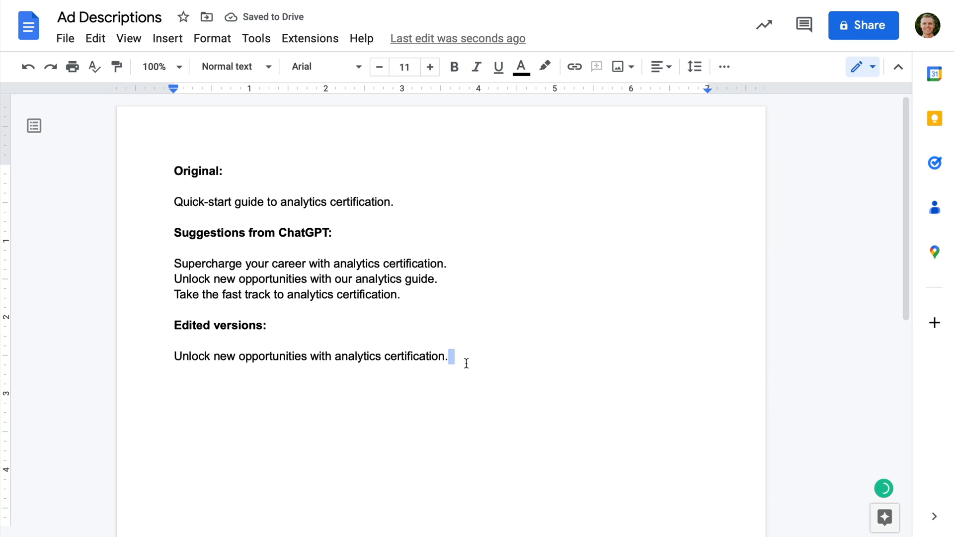
type("Are you")
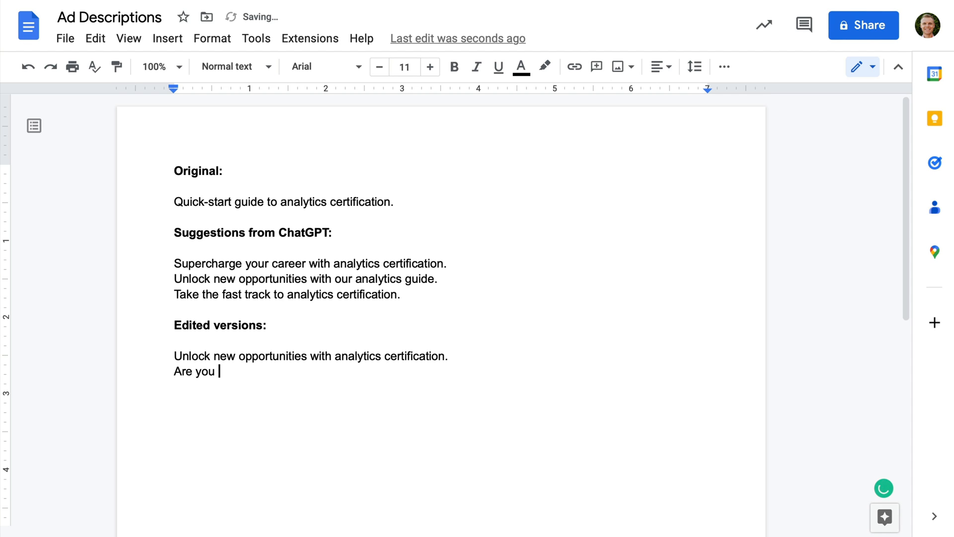
type("ready to fast track your")
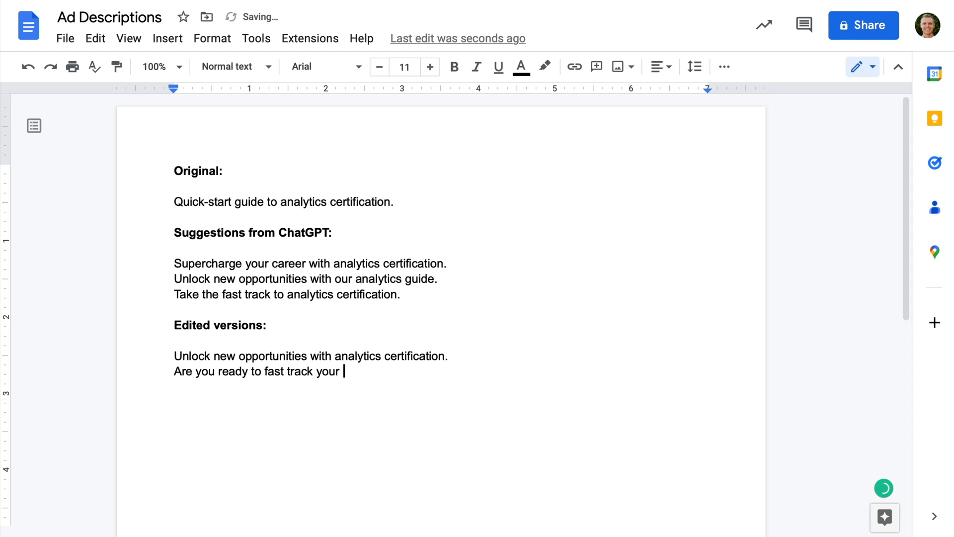
type("analytics certification?")
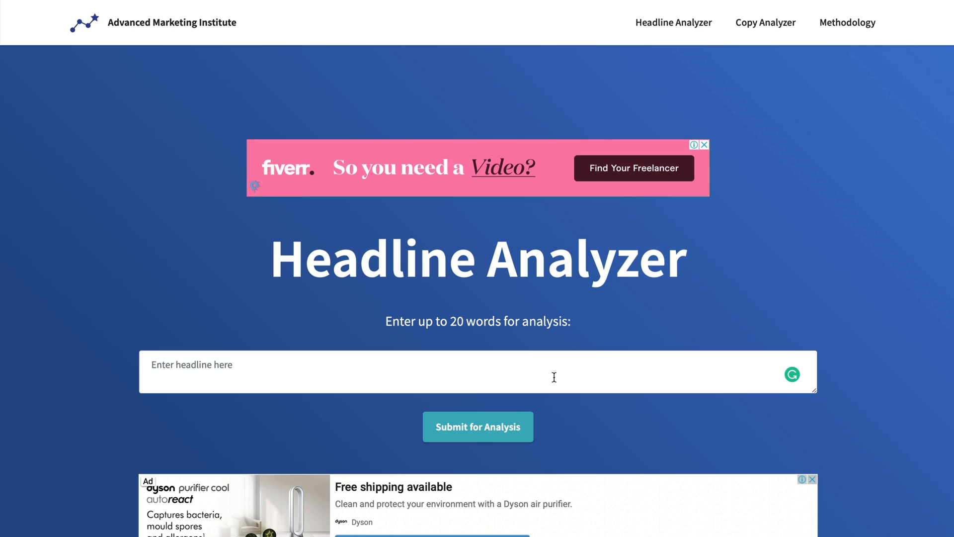
Score Quick-start guide to analytics certification at 20.00%, then reset for another analysis
type("Quick-start guide to analytics certification.")
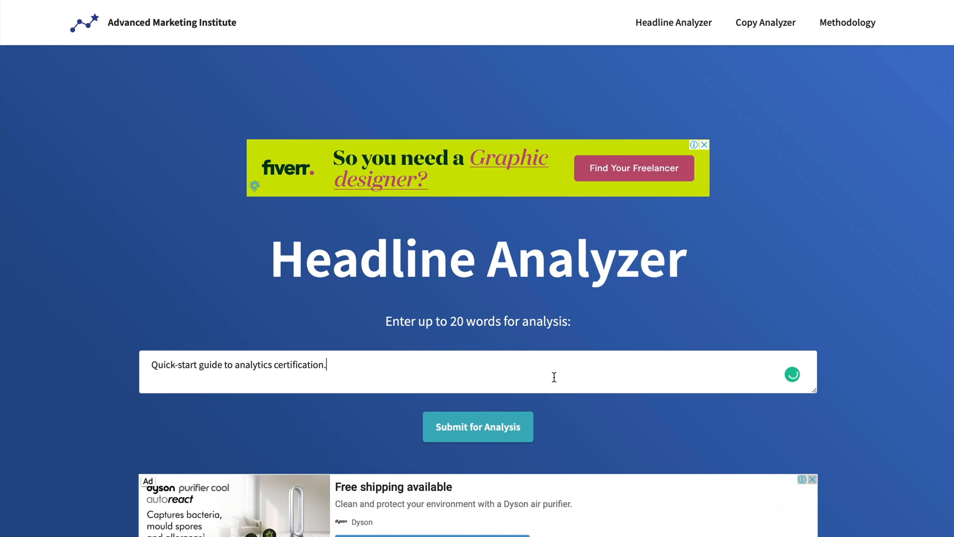
left_click(479, 427)
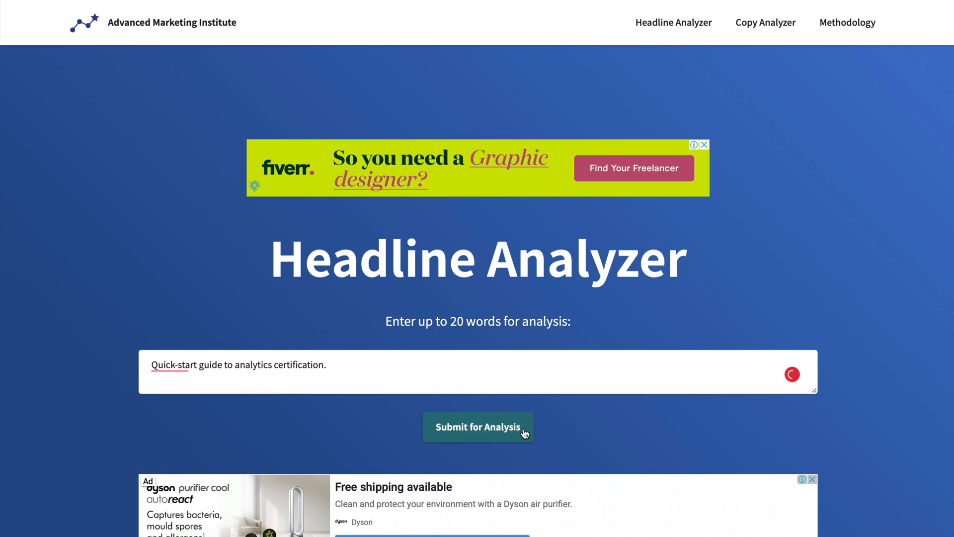
left_click(478, 426)
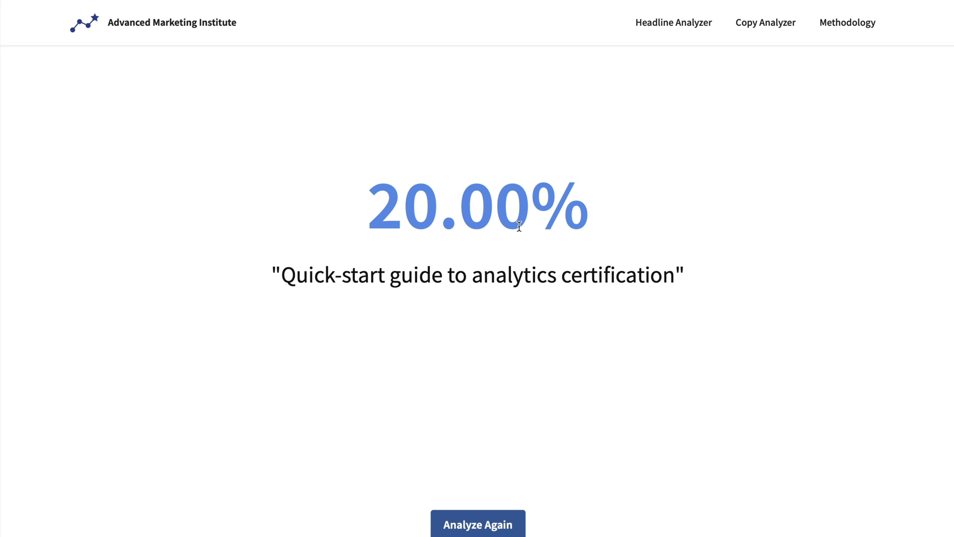
mouse_move(515, 336)
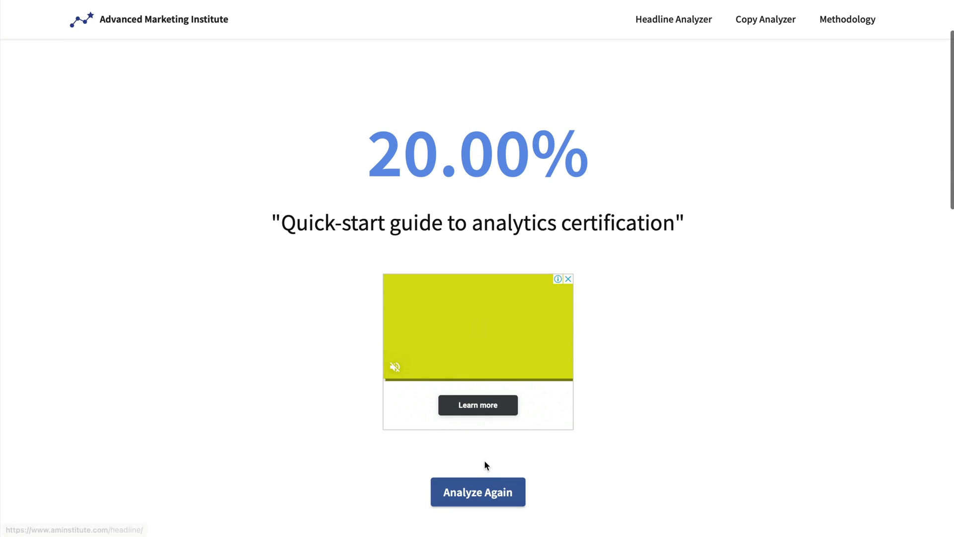
left_click(479, 492)
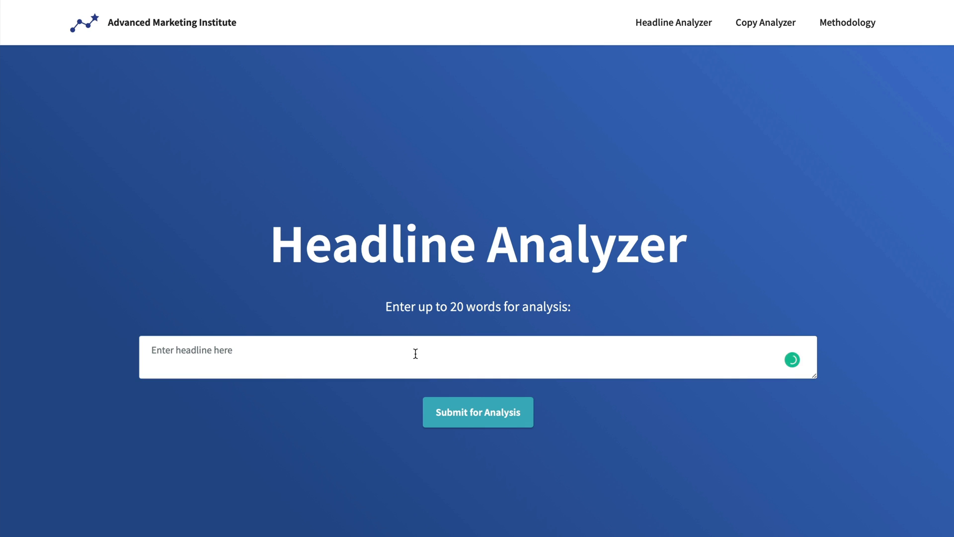
Score Are you ready to fast track your analytics certification? at 44.44%, then reset the analyzer
type("Are you ready to fast track your analytics certification?")
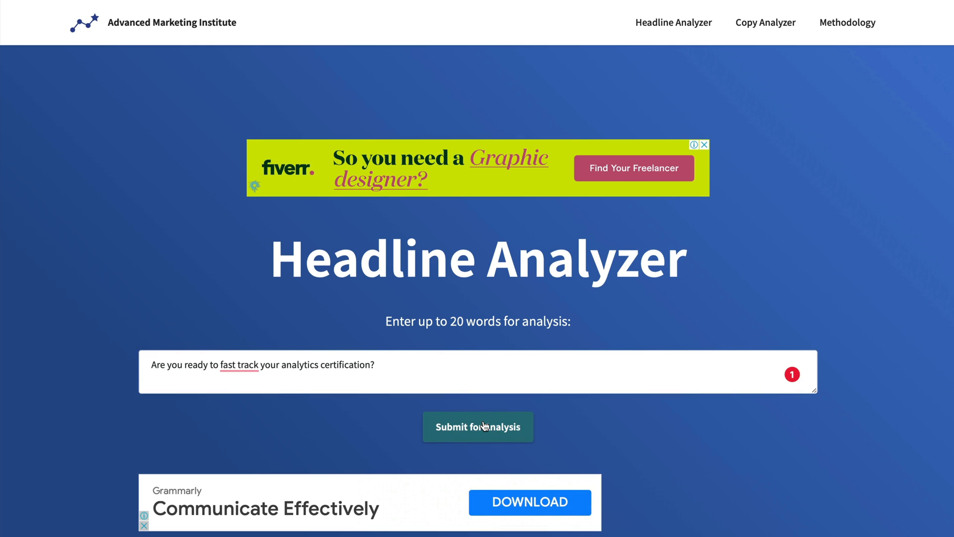
left_click(479, 427)
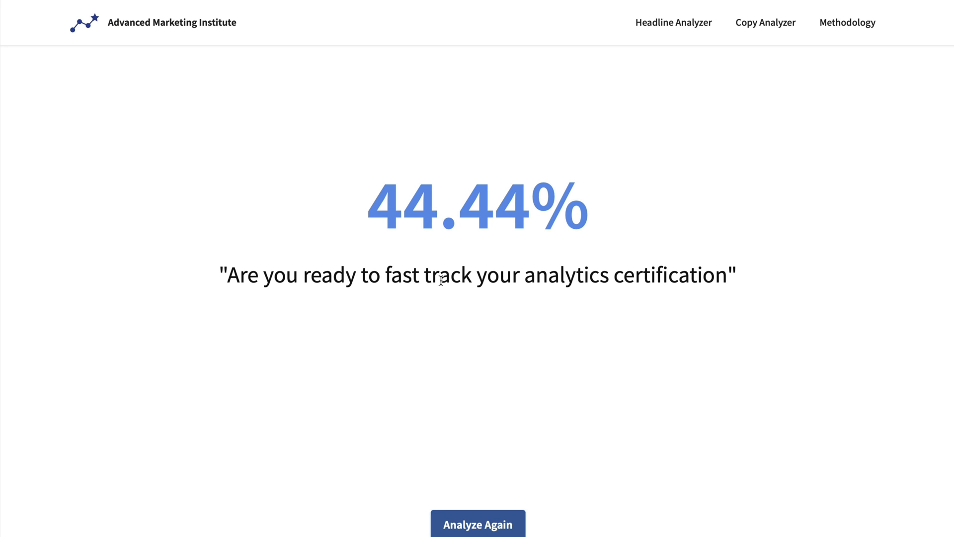
mouse_move(426, 235)
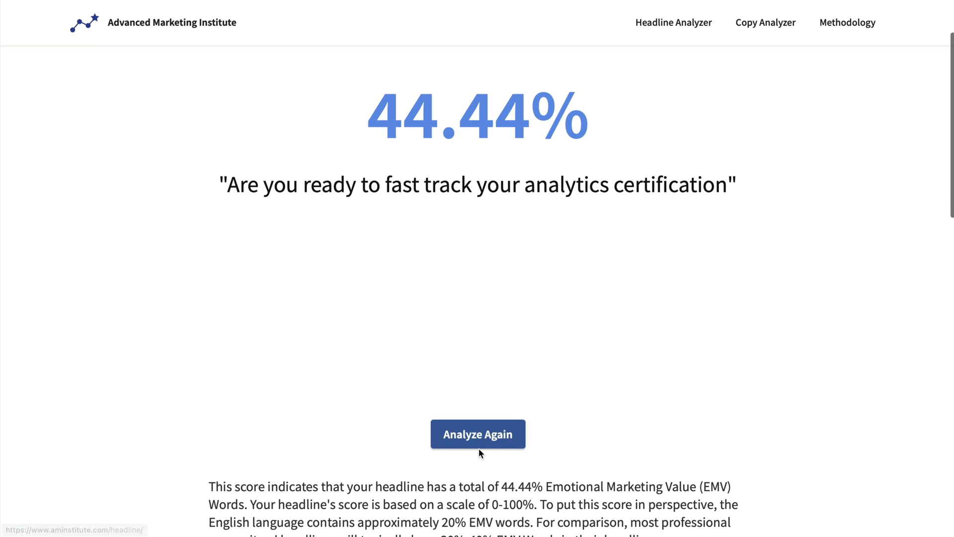
left_click(478, 435)
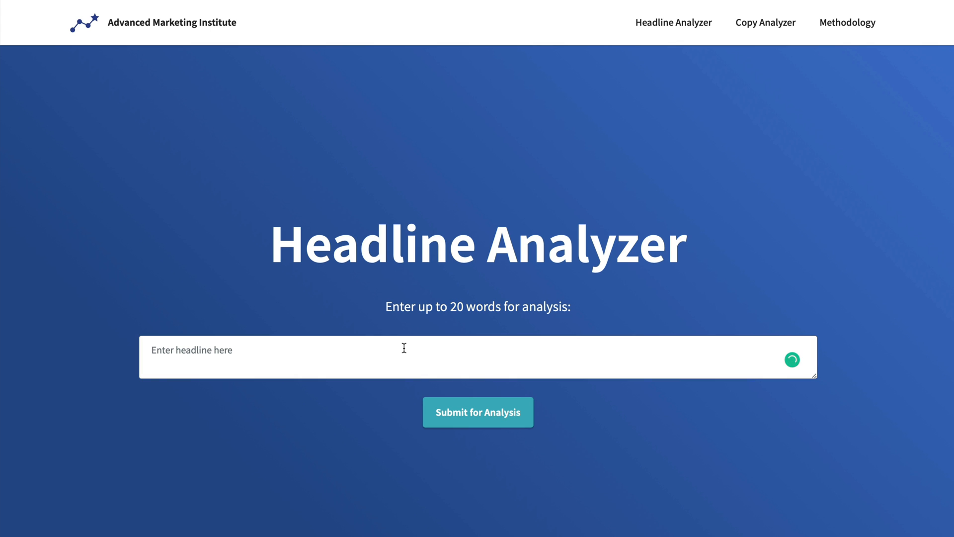
Submit Unlock new opportunities with analytics certification for scoring
type("Unlock new opportunities with analytics certification.")
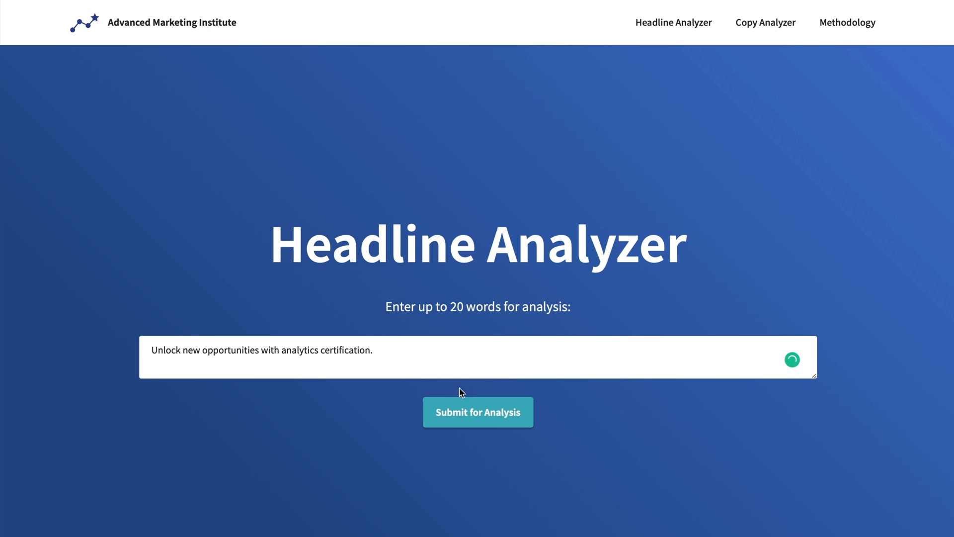
left_click(479, 411)
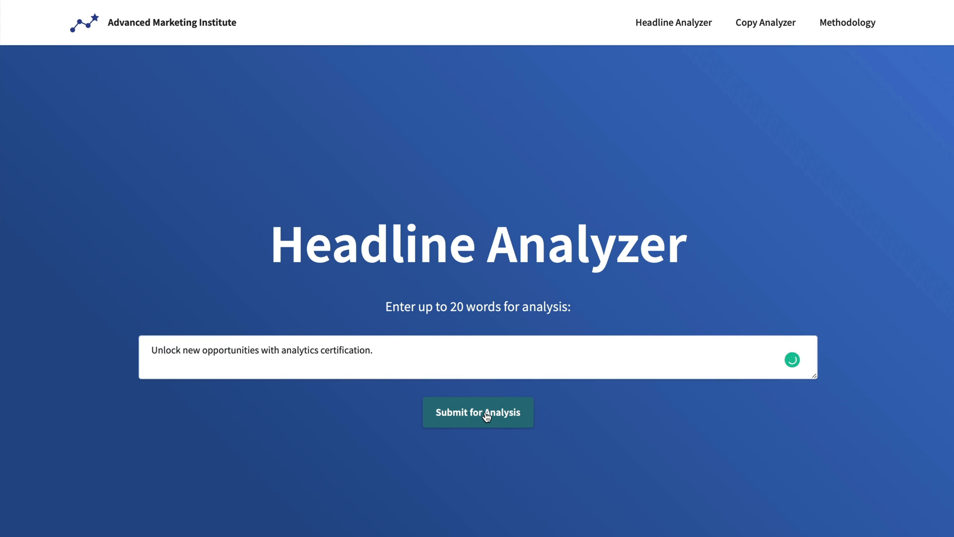
left_click(479, 411)
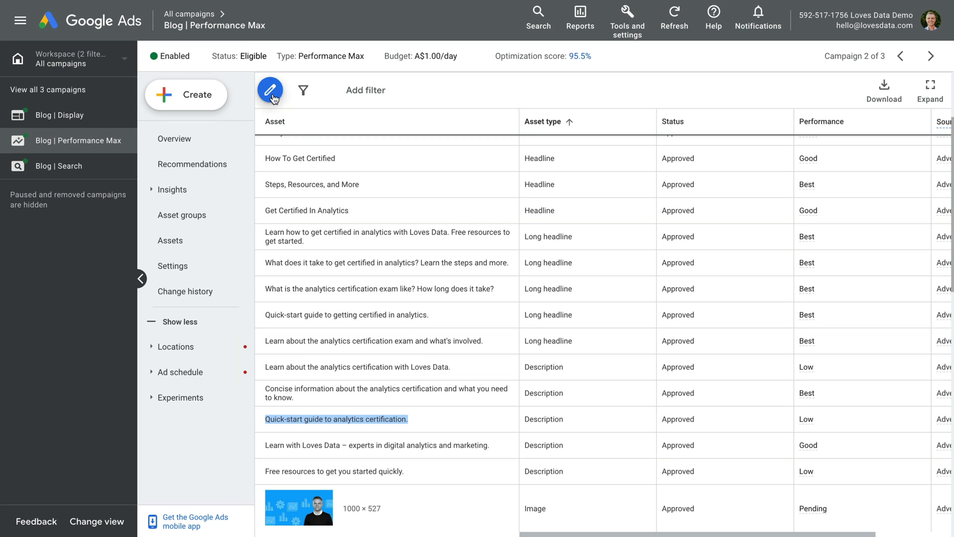
Open Edit assets for Asset Group 1 via the pencil button
left_click(270, 90)
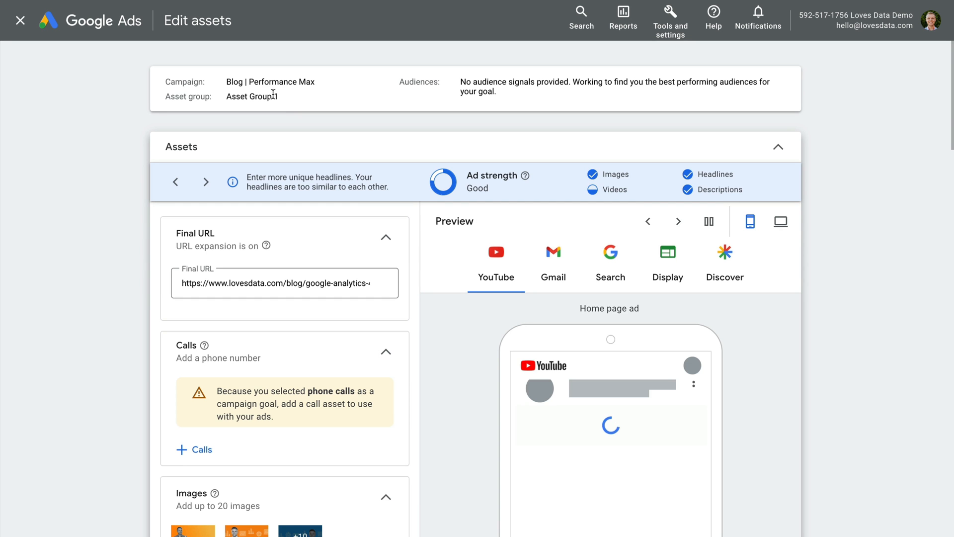
Overwrite the third description with 'Unlock new opportunities with analytics certification.'
scroll("down", 3)
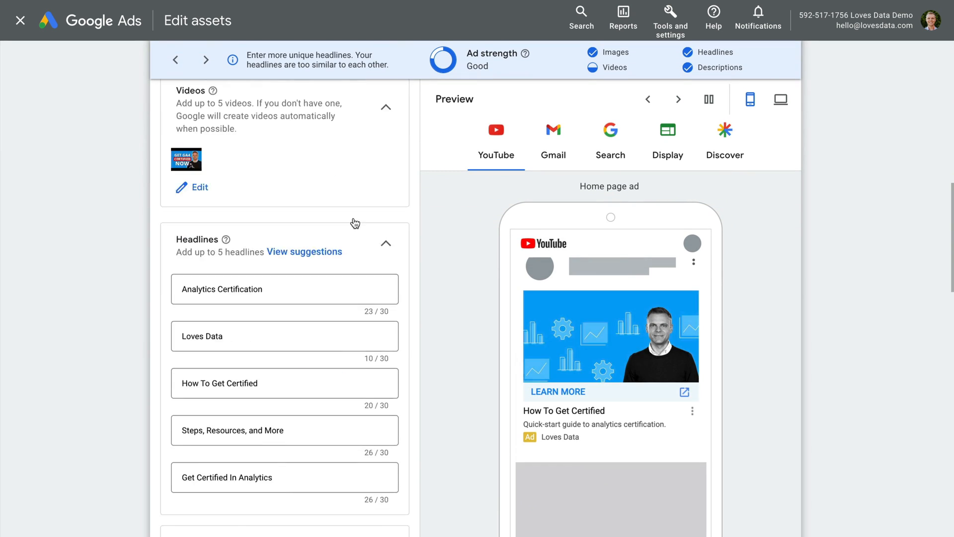
scroll("down", 3)
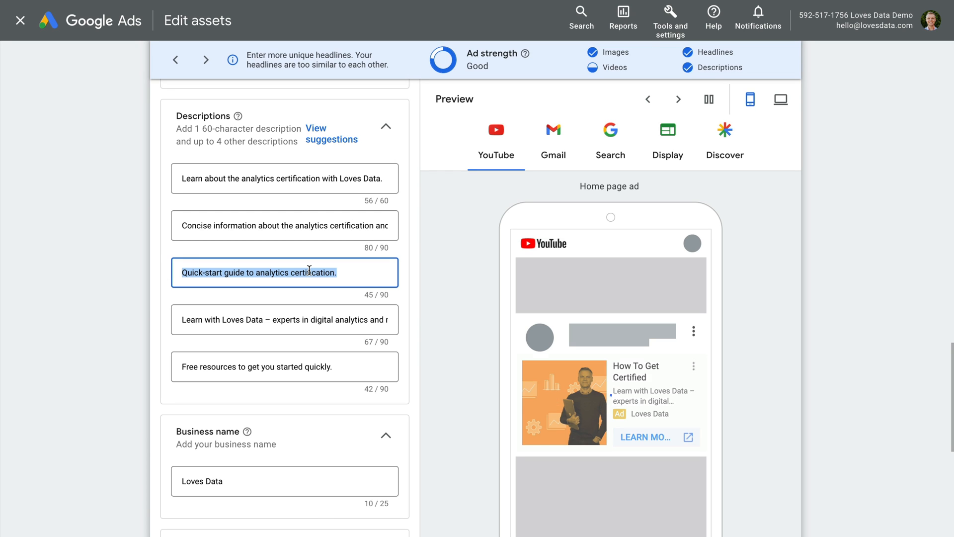
type("Unlock new opportunities with analytics certification.")
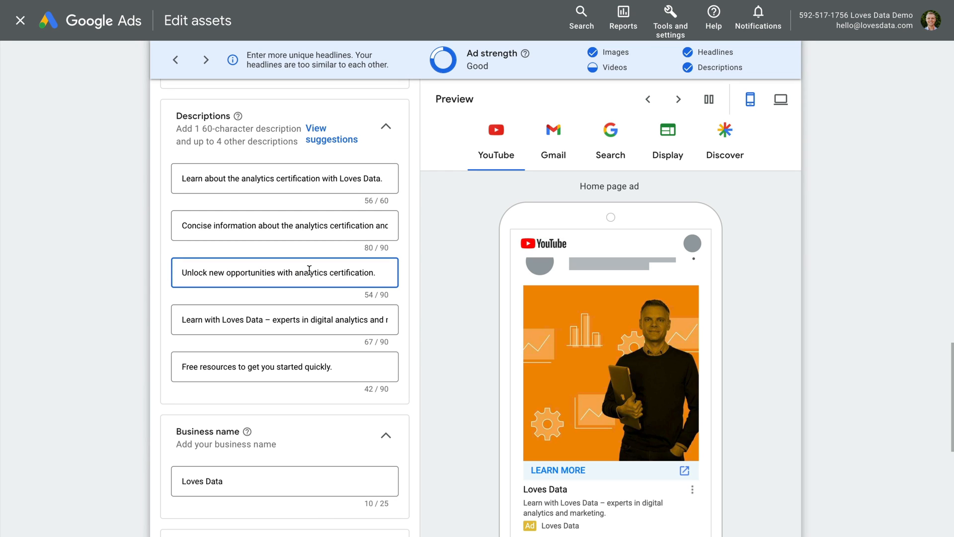
left_click(678, 99)
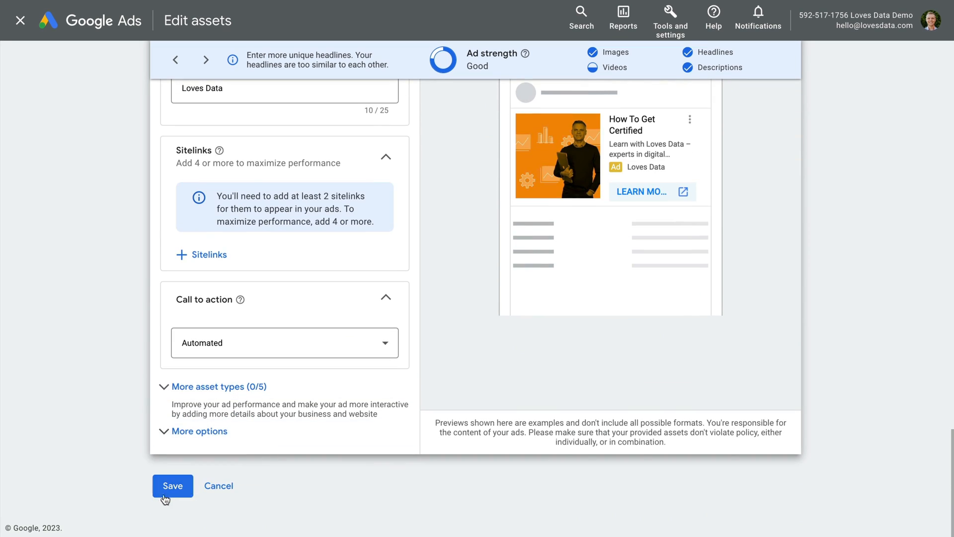
Save the edited assets and view Asset Group 1's new description marked Pending
left_click(172, 486)
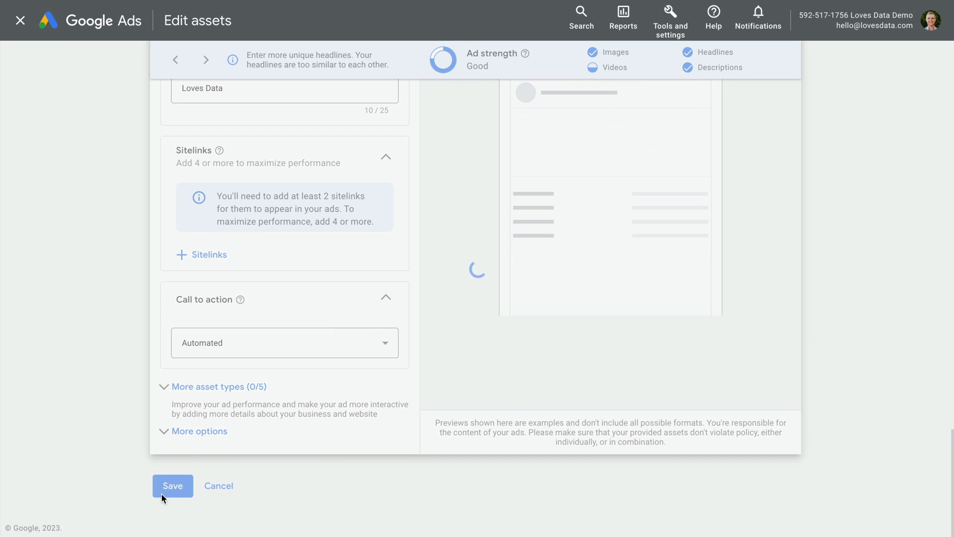
left_click(172, 486)
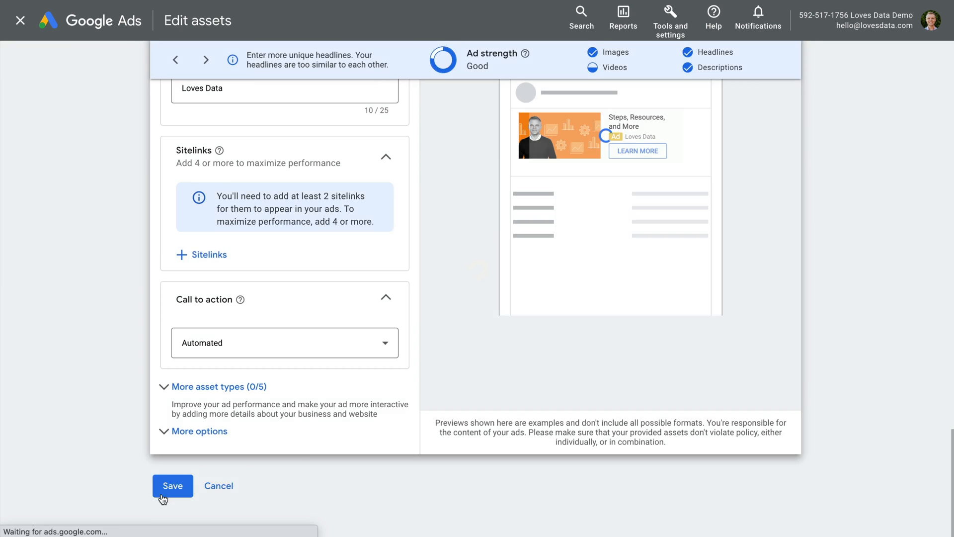
left_click(172, 486)
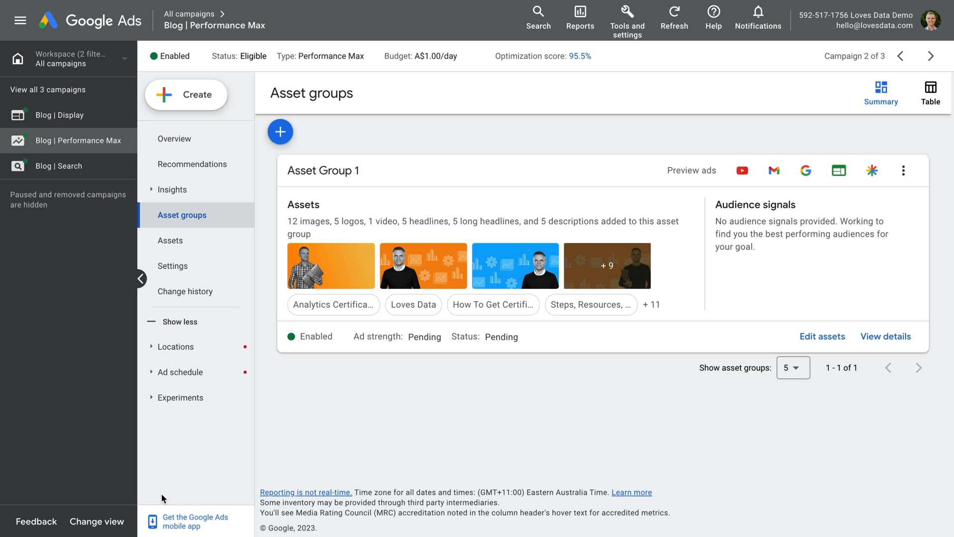
mouse_move(347, 403)
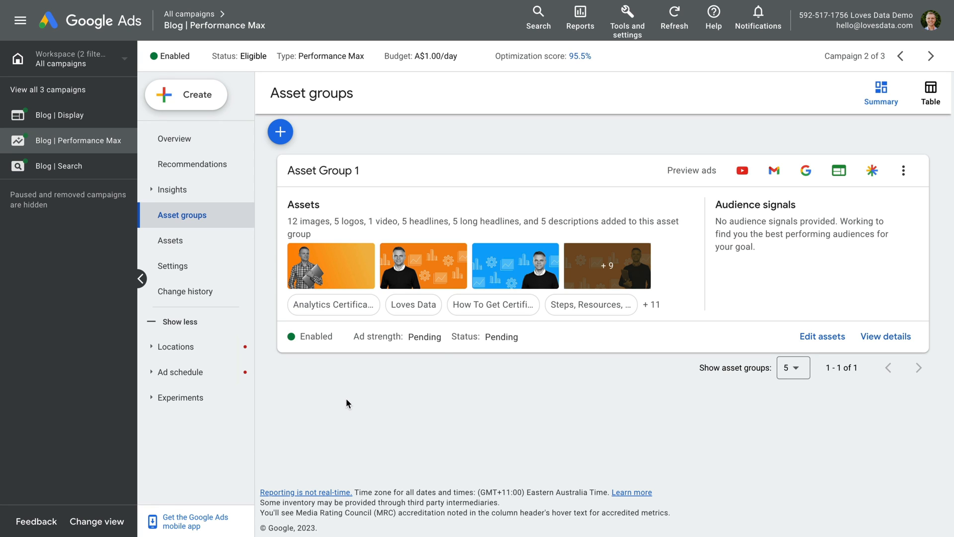
mouse_move(788, 336)
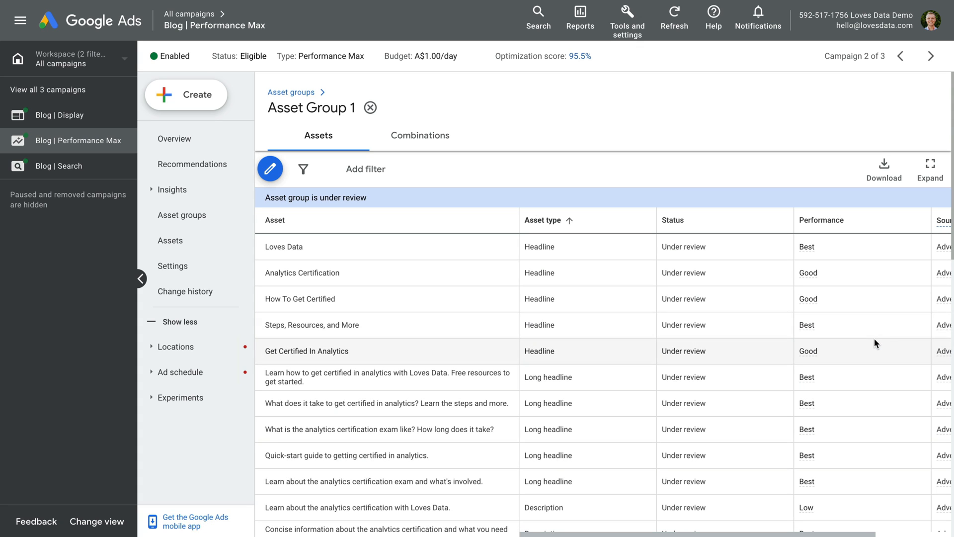
mouse_move(748, 371)
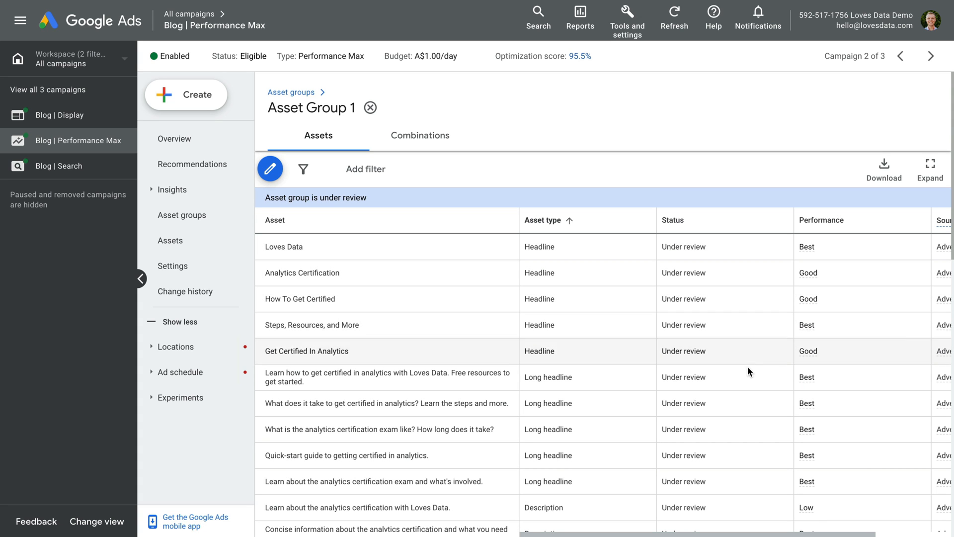
scroll("down", 3)
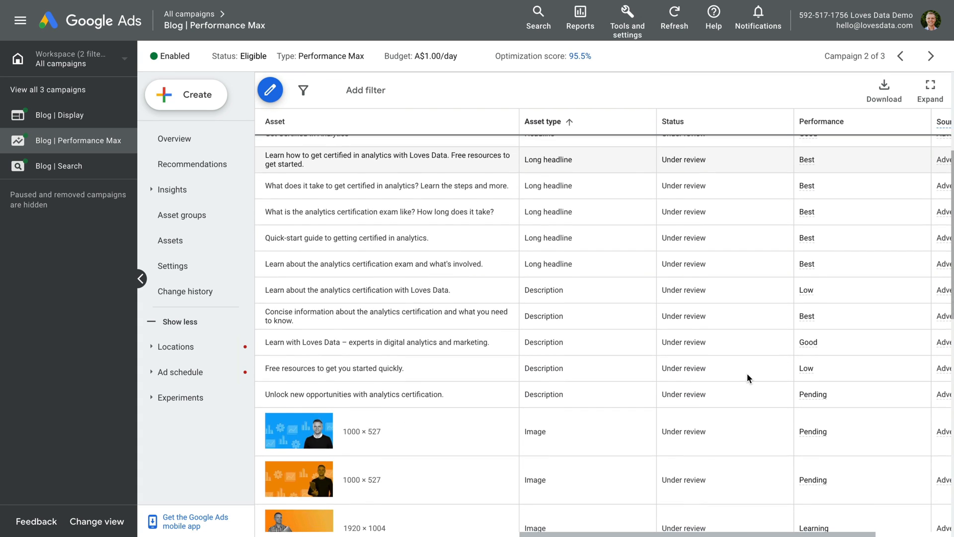